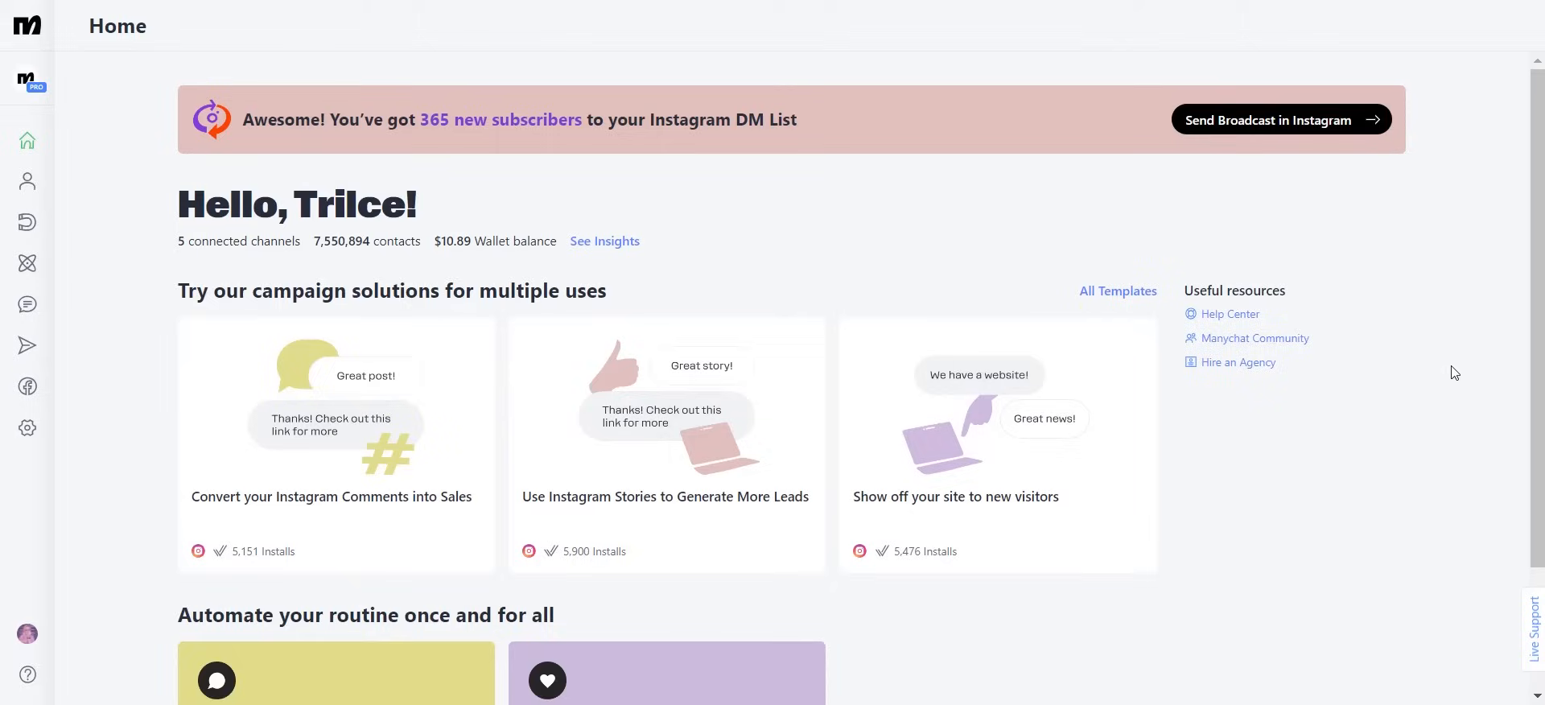
mouse_move(111, 183)
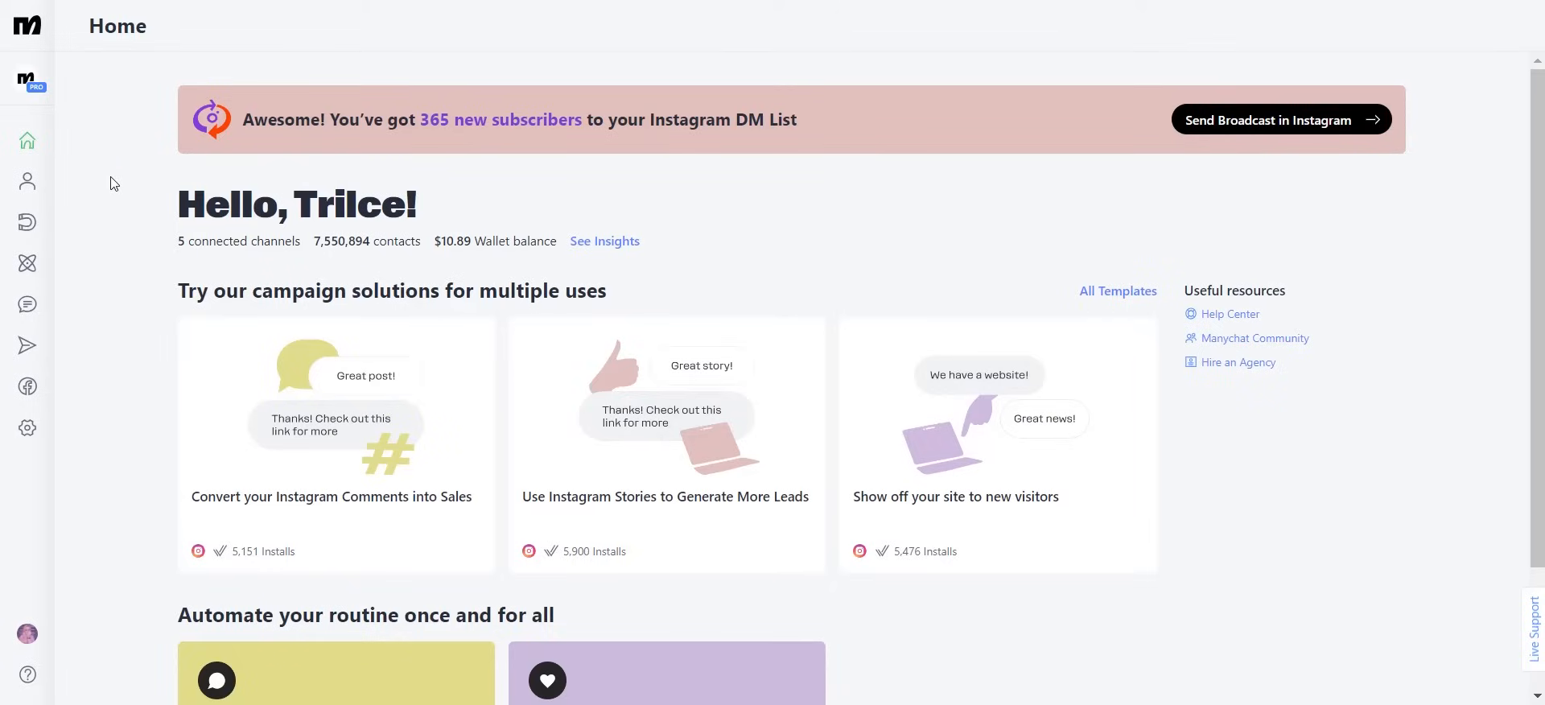
mouse_move(27, 181)
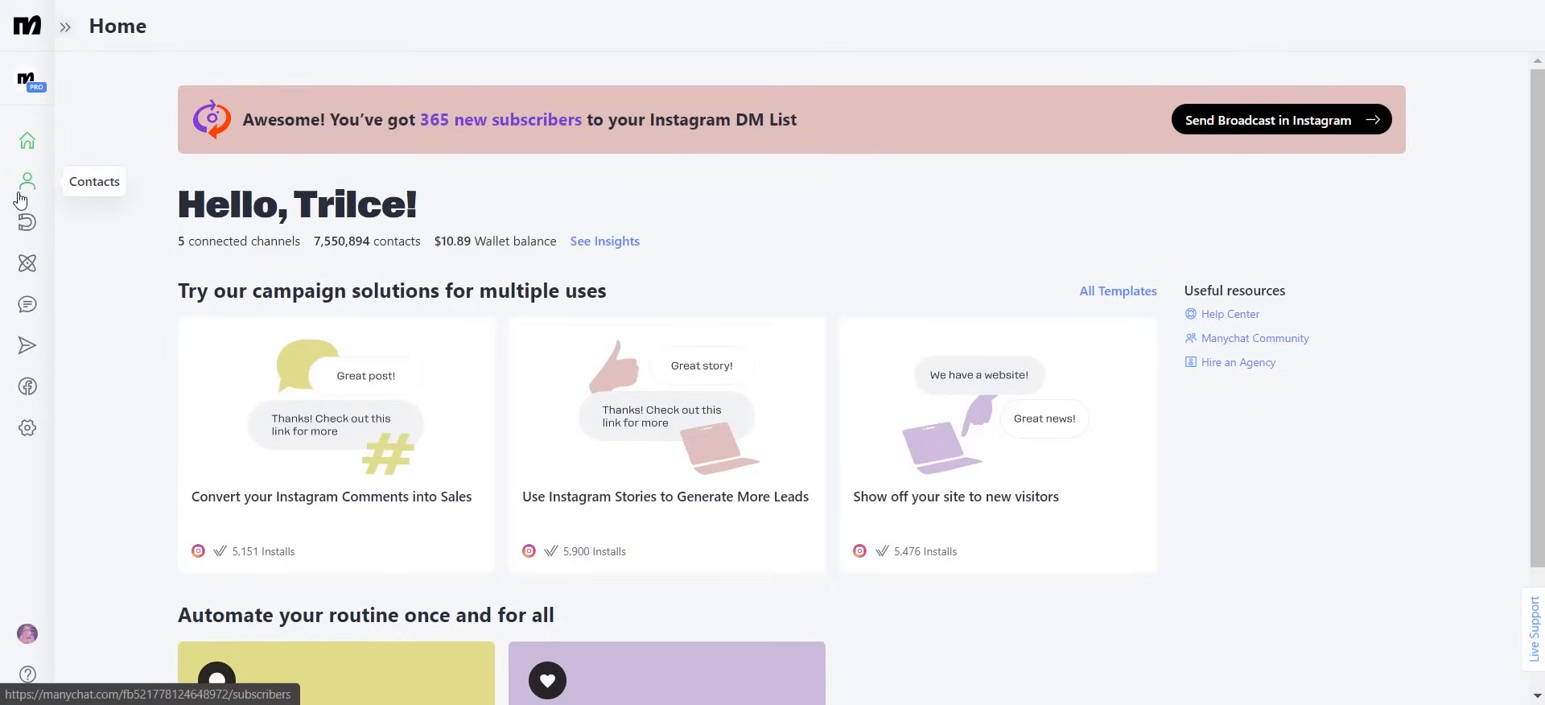
- Open the Contacts list from the left sidebar
left_click(27, 180)
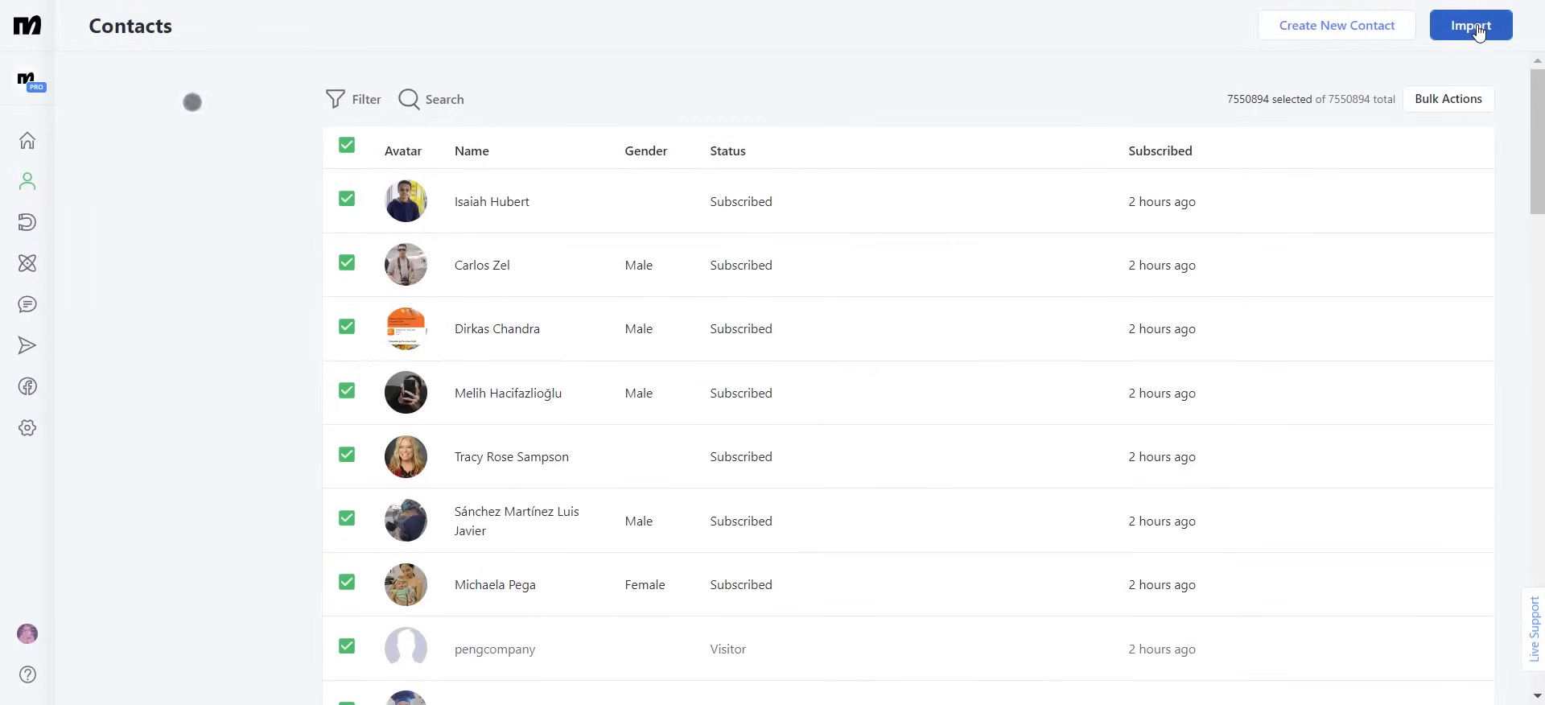
left_click(1470, 25)
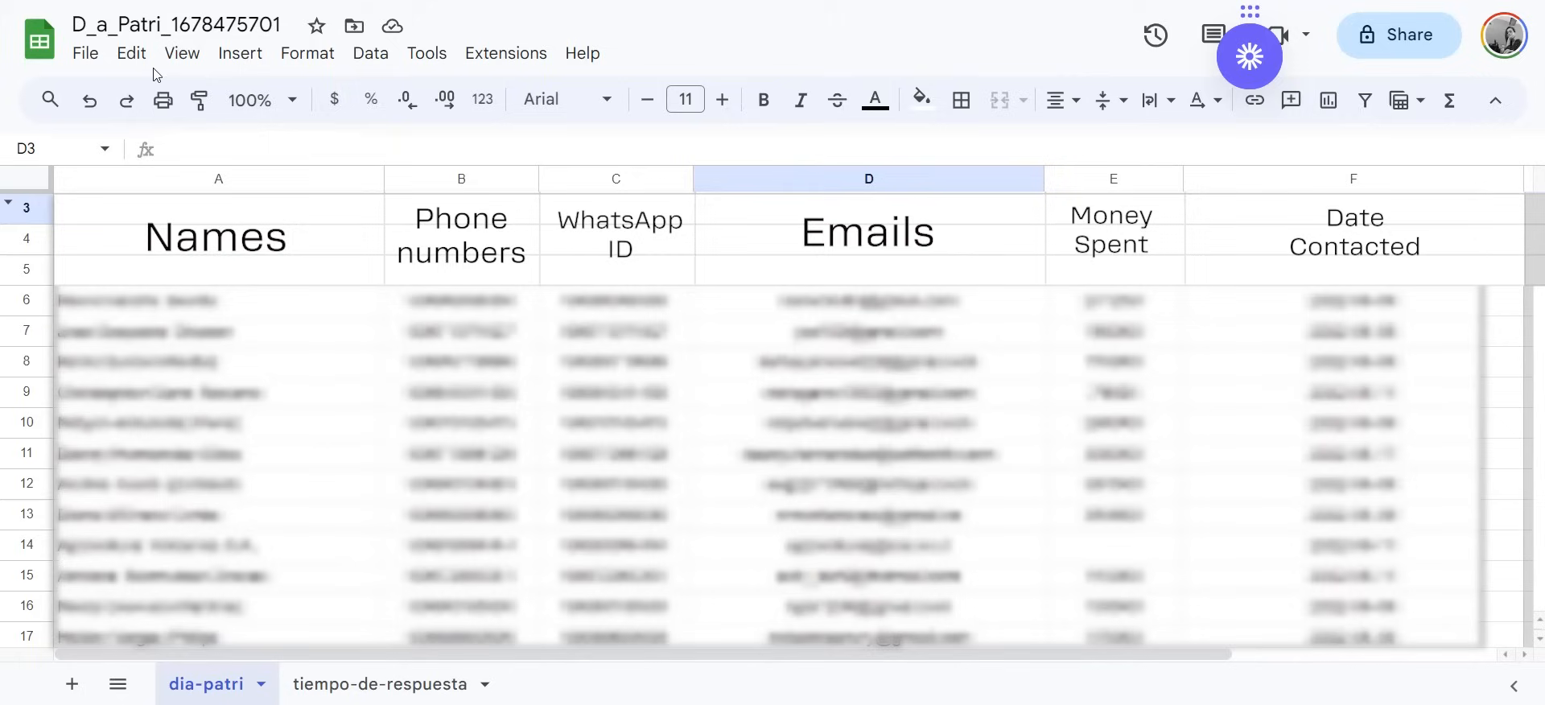
- Open the File menu to download the contact sheet as CSV
left_click(85, 53)
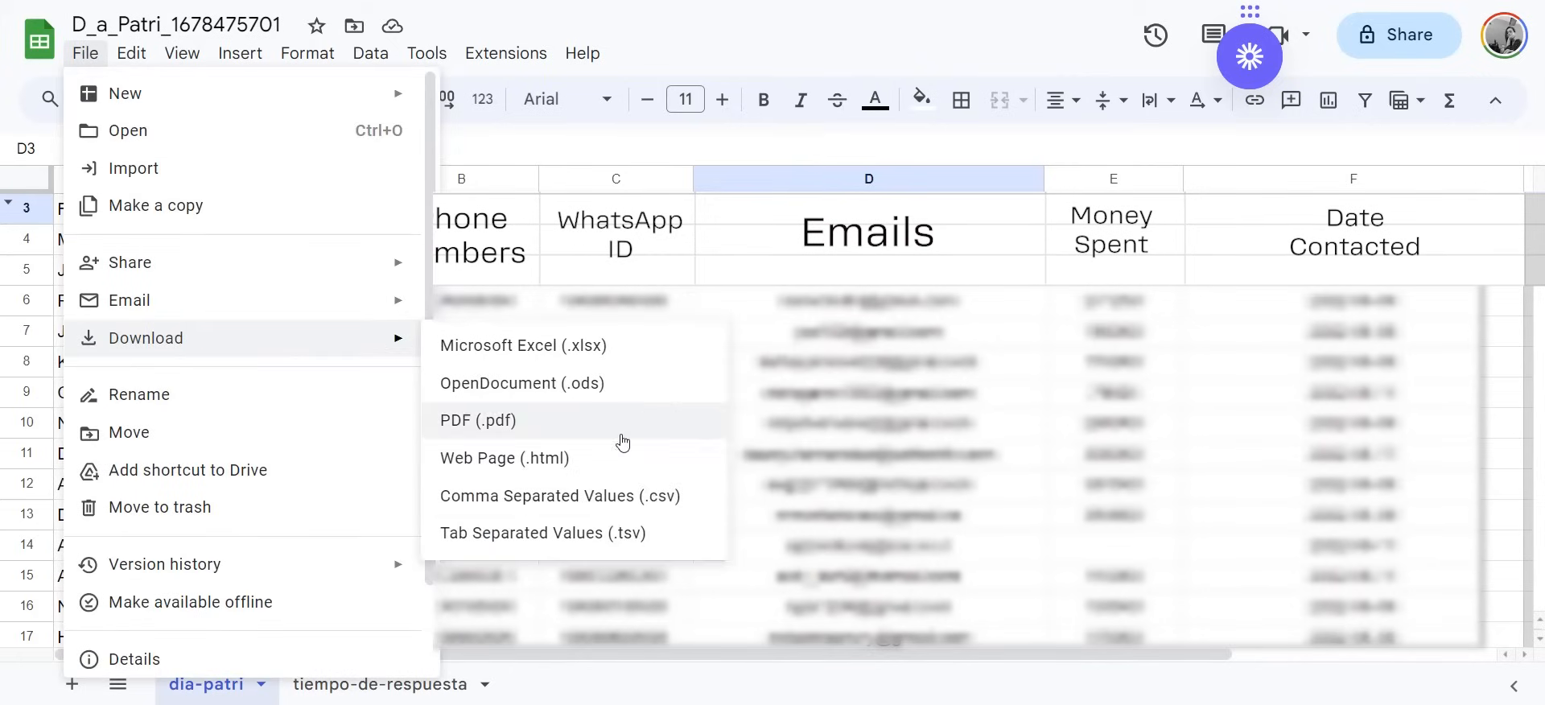
mouse_move(630, 503)
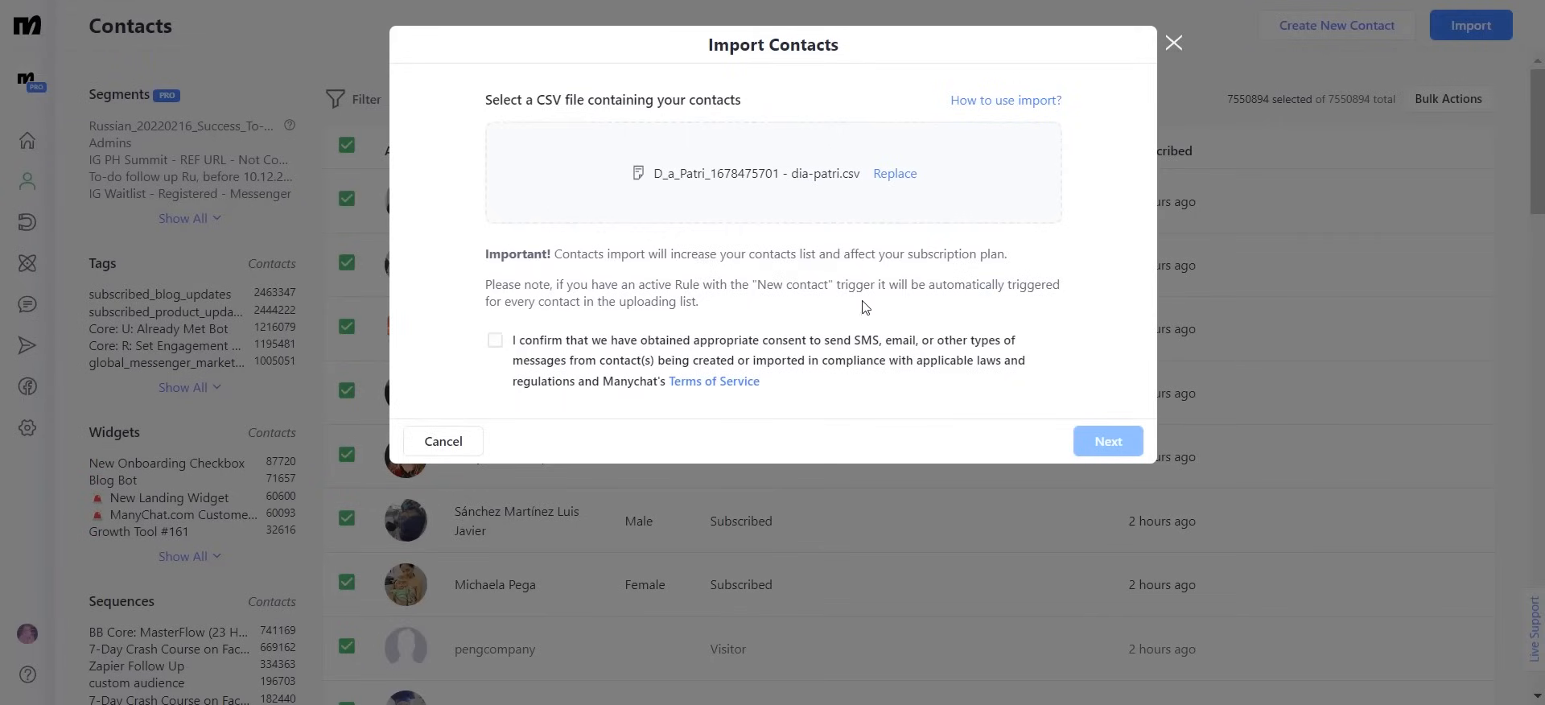
- Confirm consent for the uploaded CSV contacts and proceed to column matching
left_click(495, 340)
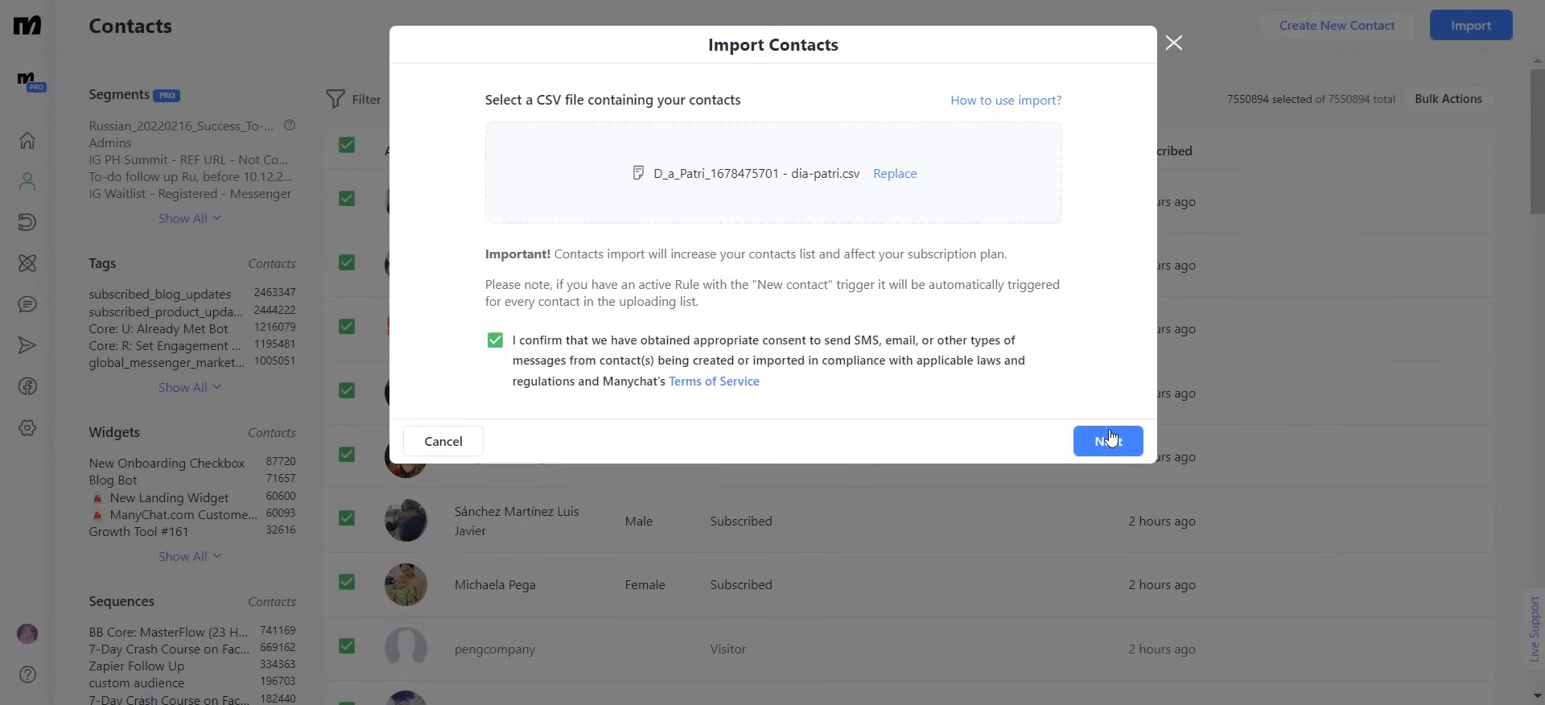
left_click(1108, 441)
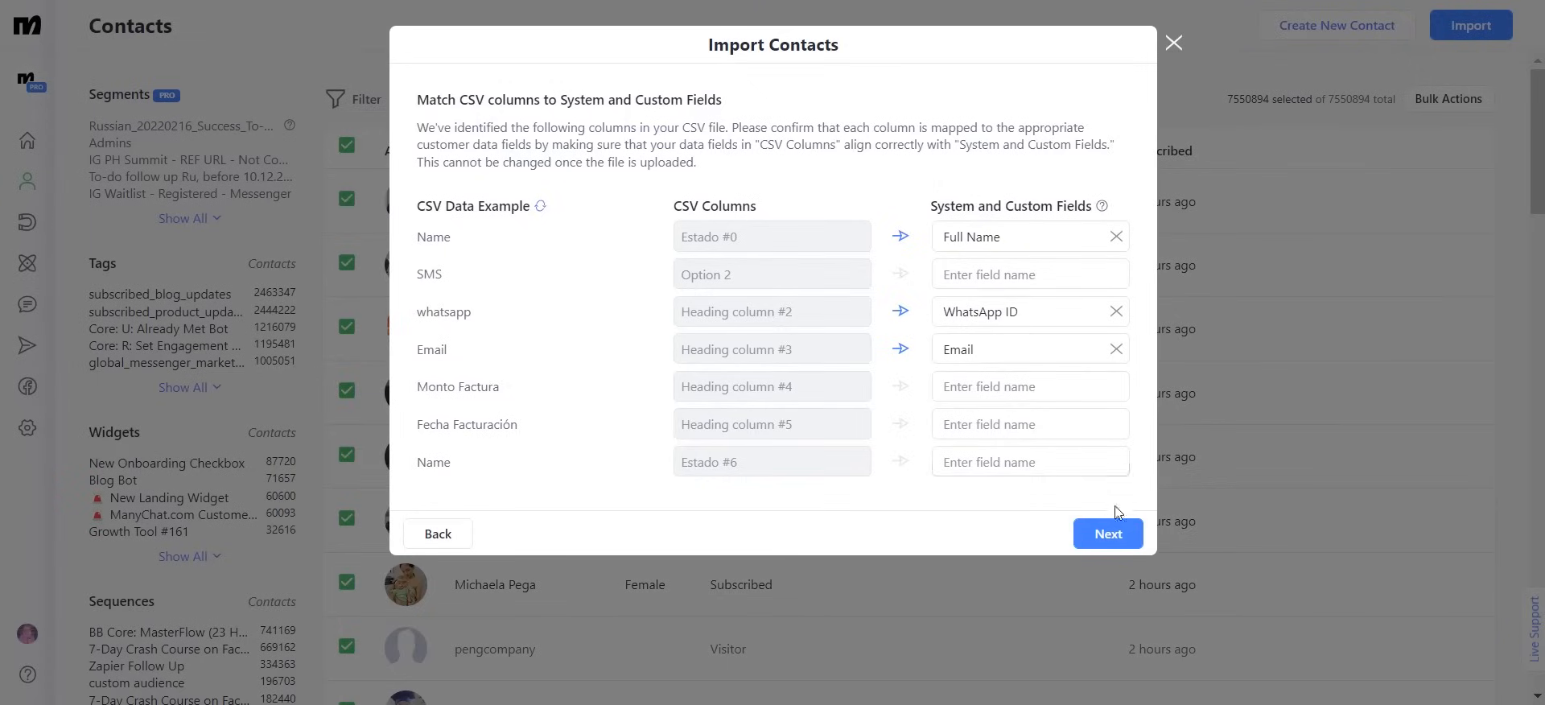
left_click(1108, 534)
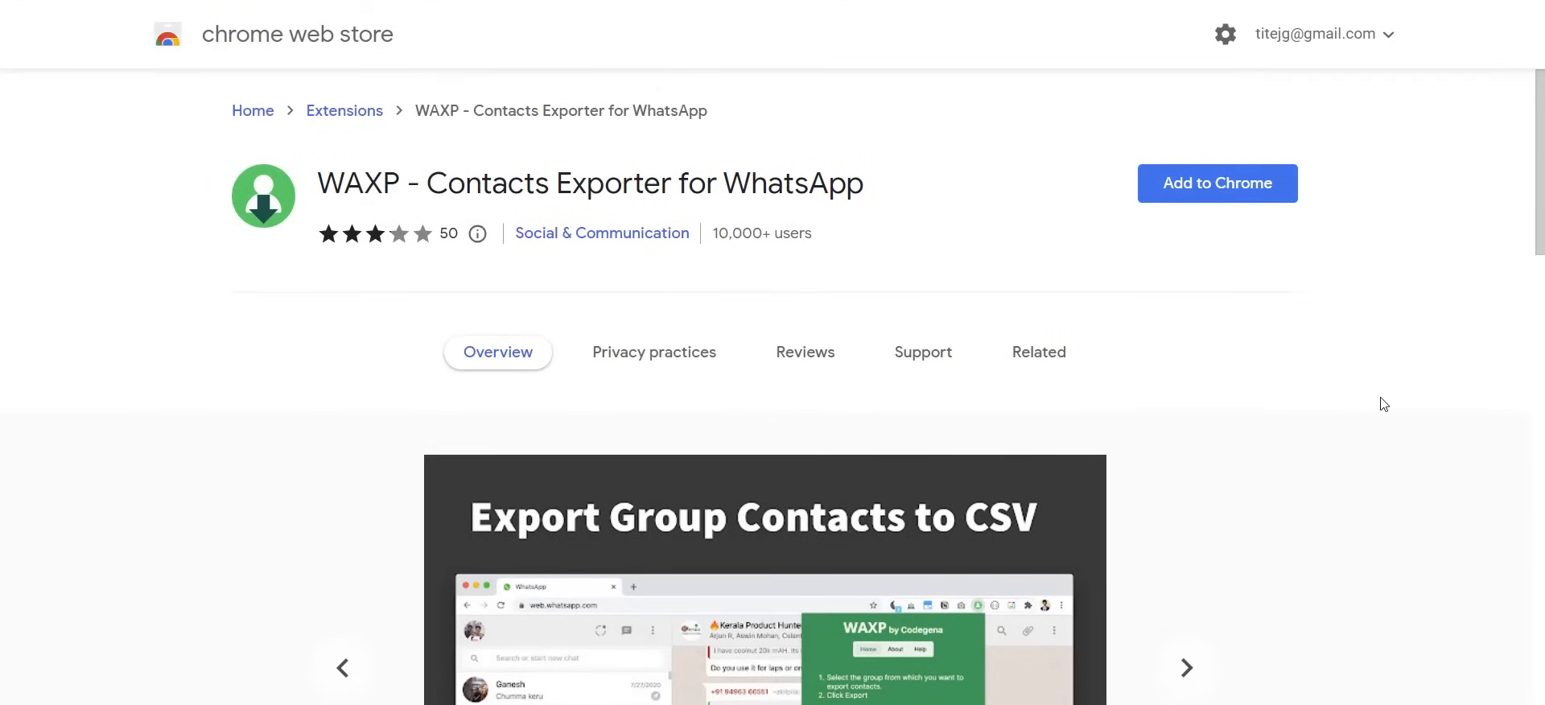
scroll("down", 3)
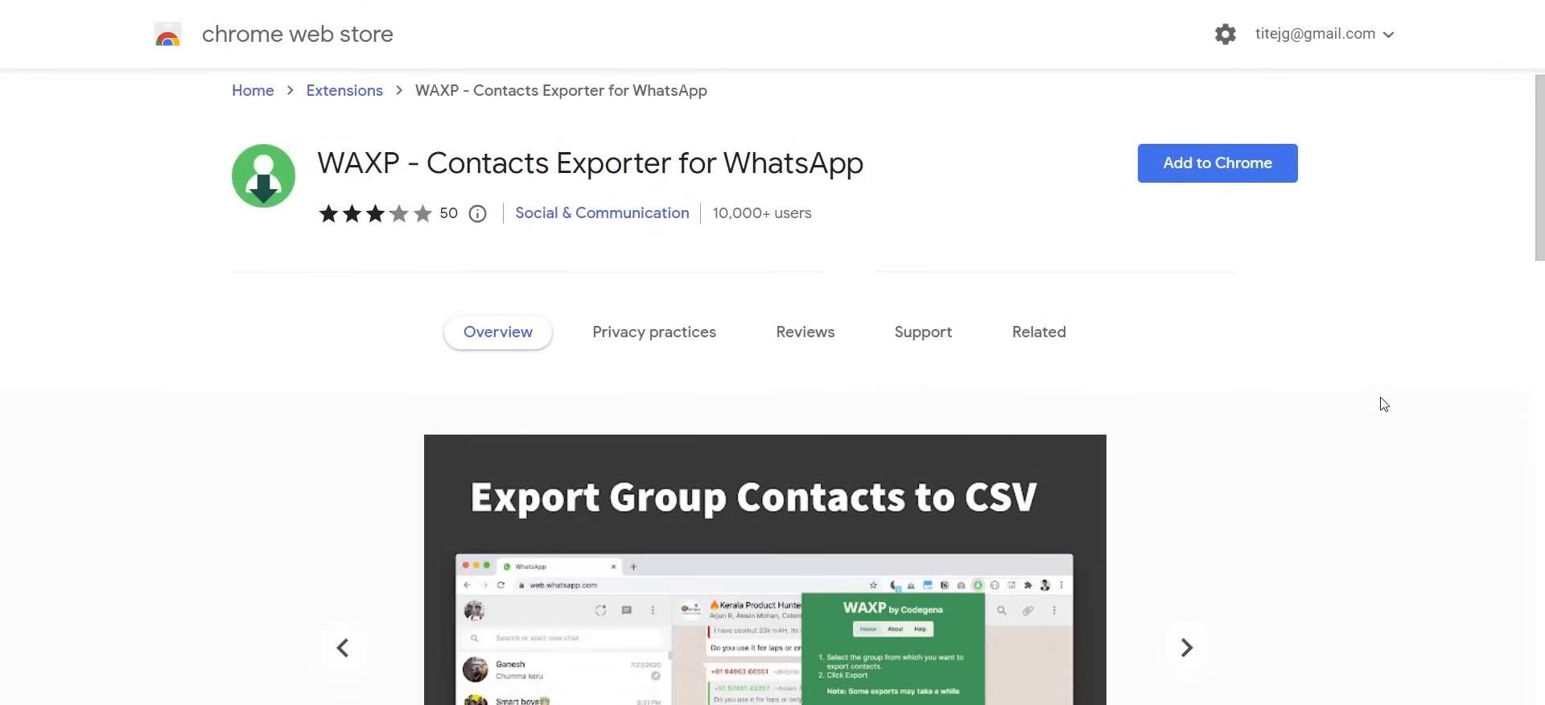
scroll("down", 3)
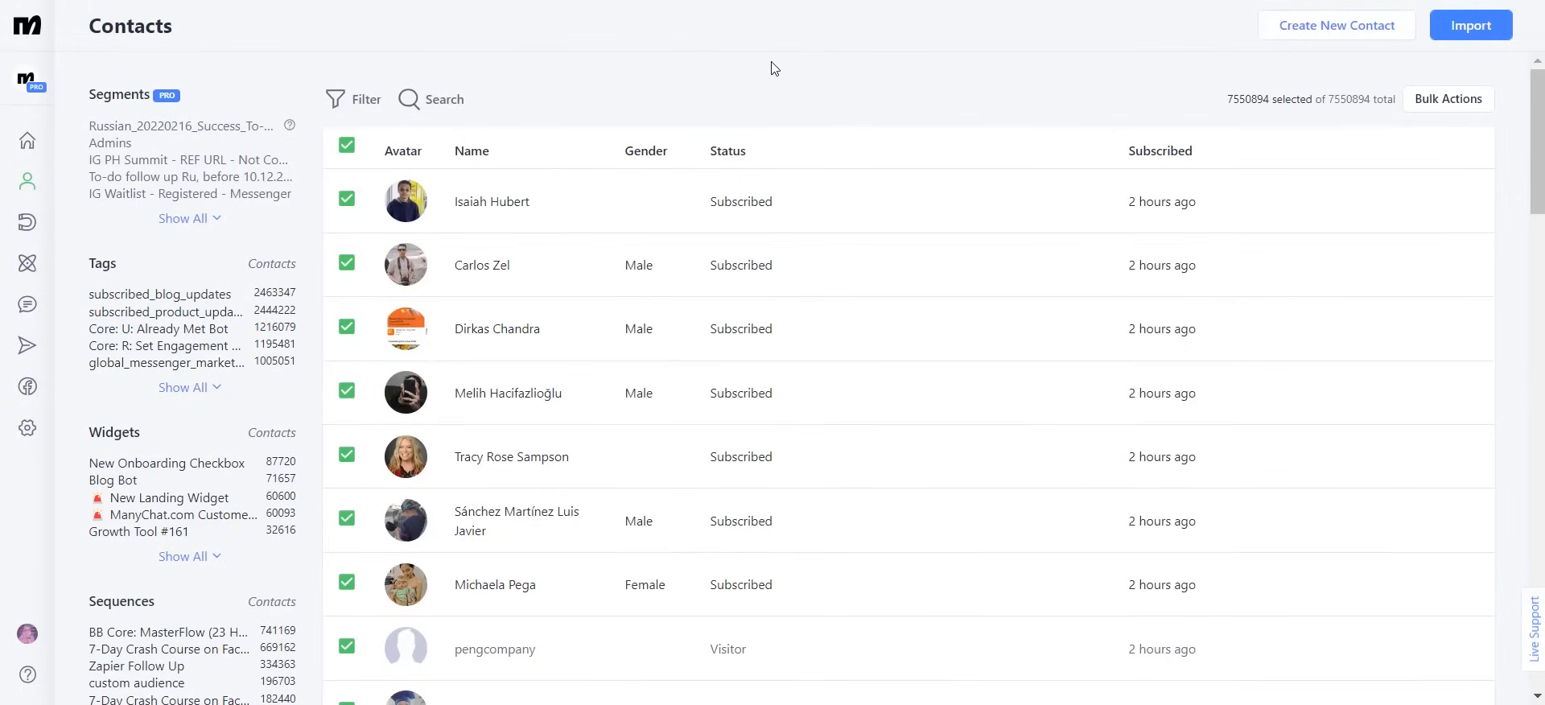
mouse_move(541, 197)
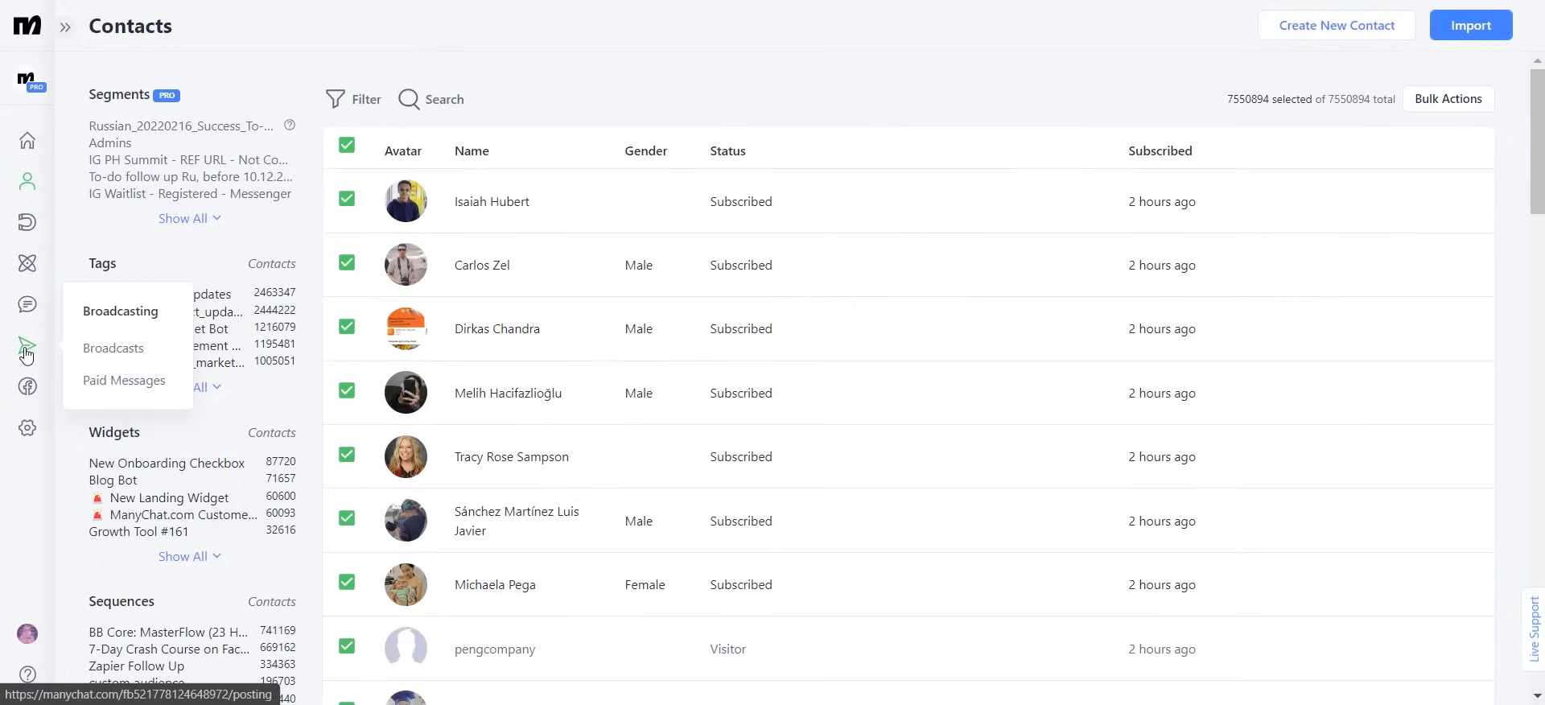
mouse_move(107, 360)
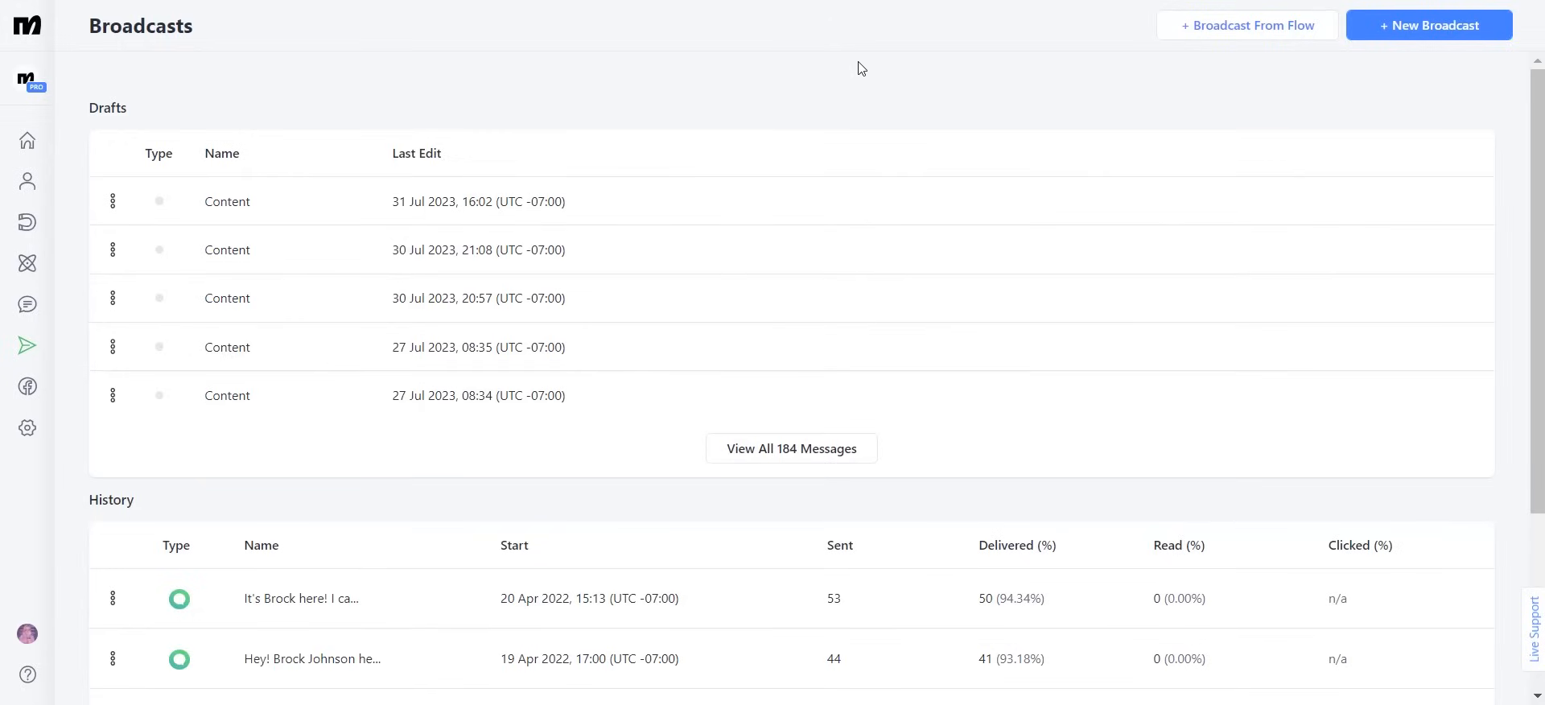
mouse_move(1431, 37)
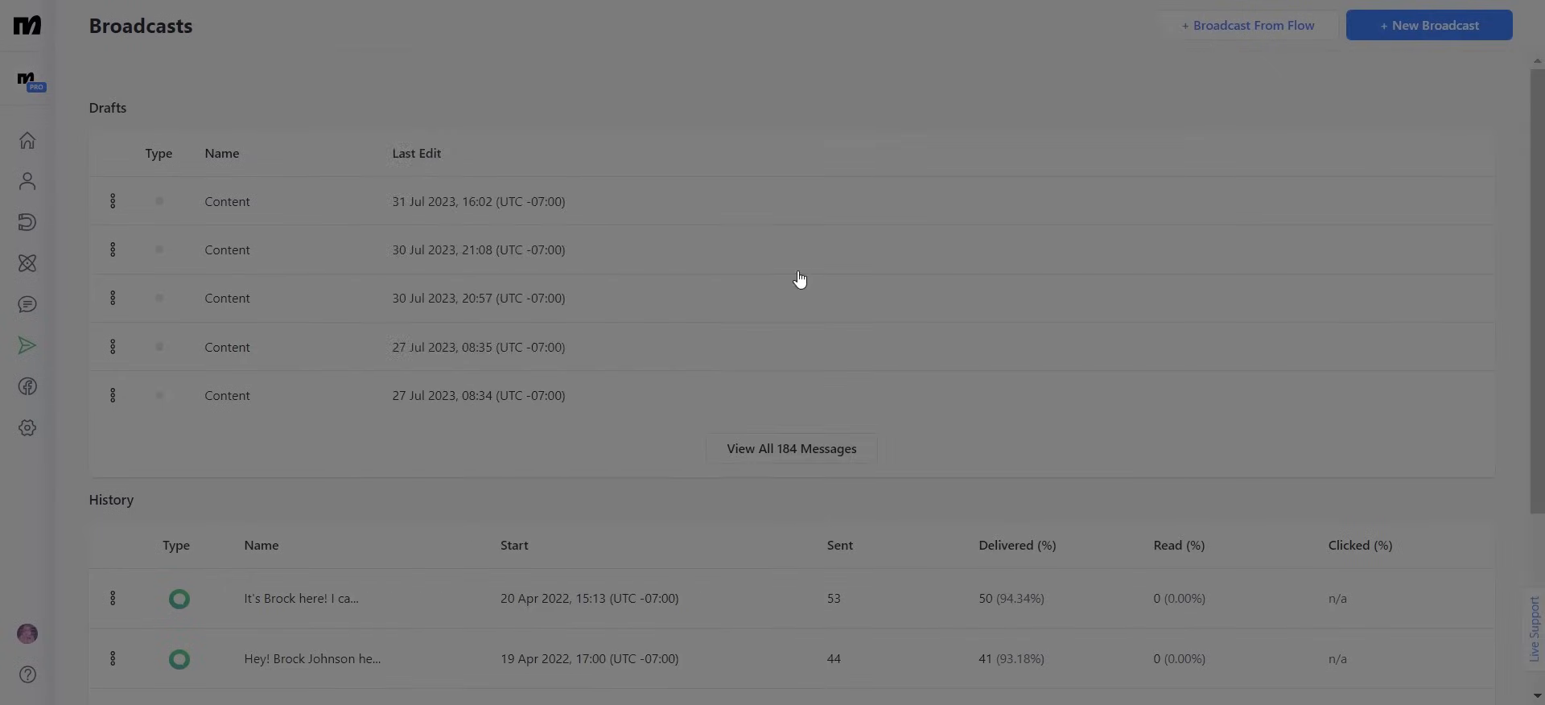
- Create a new WhatsApp broadcast draft with + New Broadcast
left_click(1430, 25)
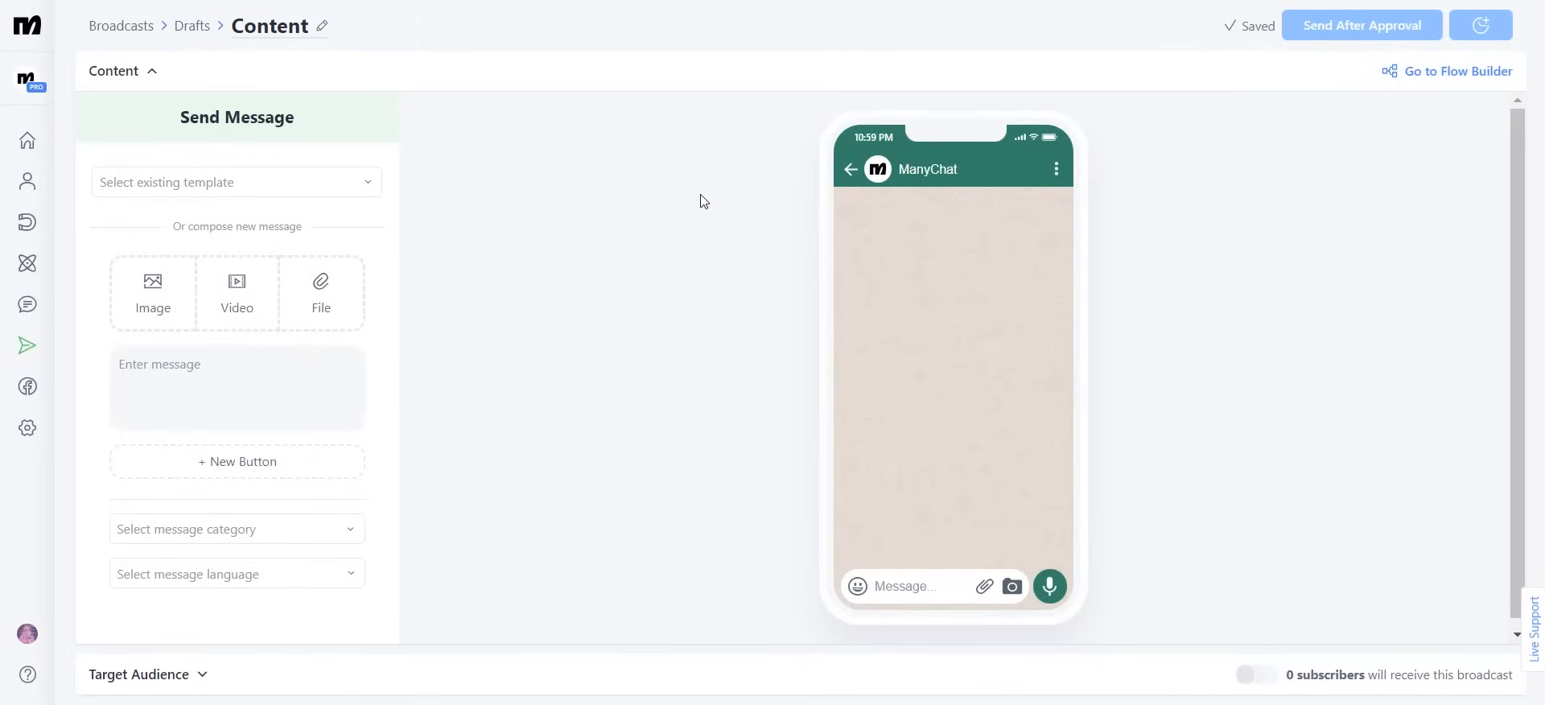
mouse_move(471, 189)
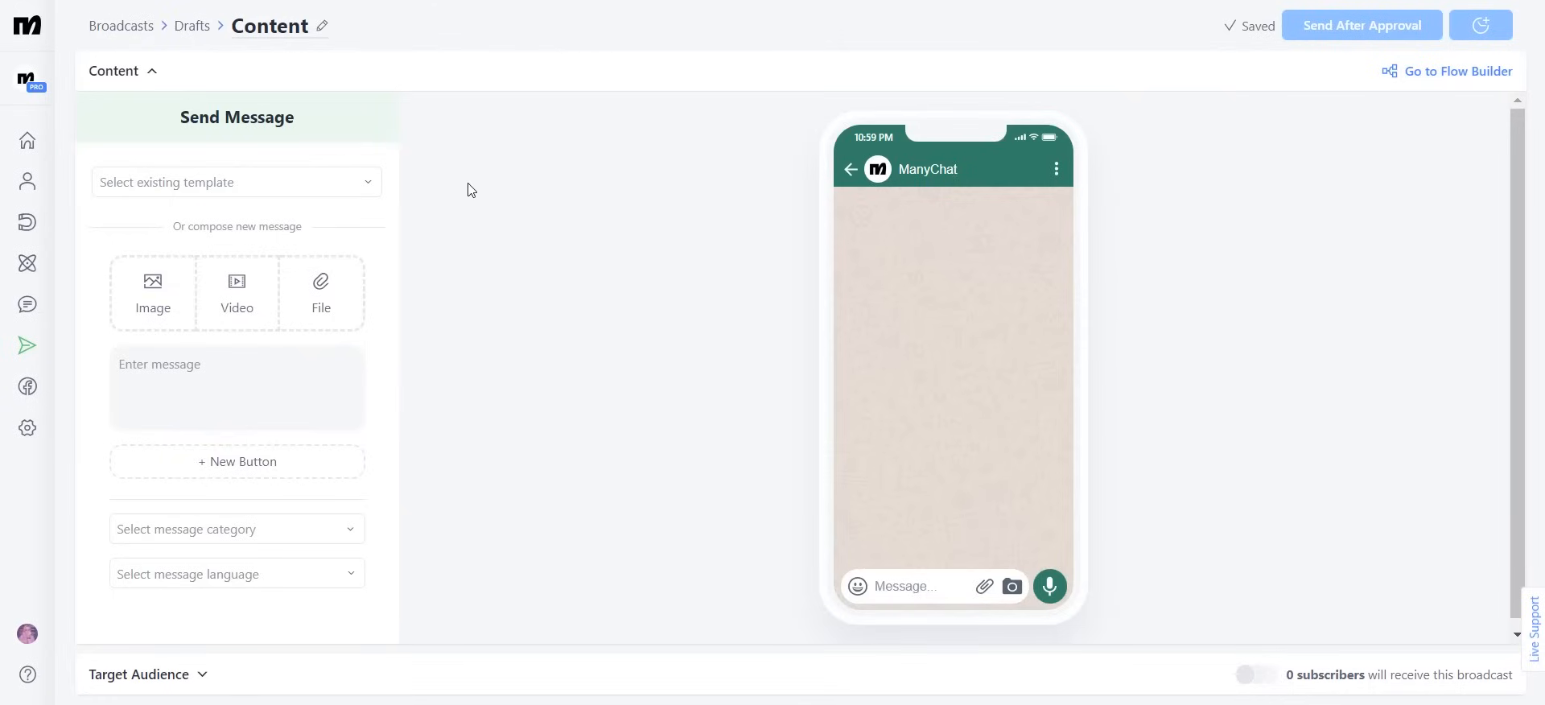
mouse_move(391, 190)
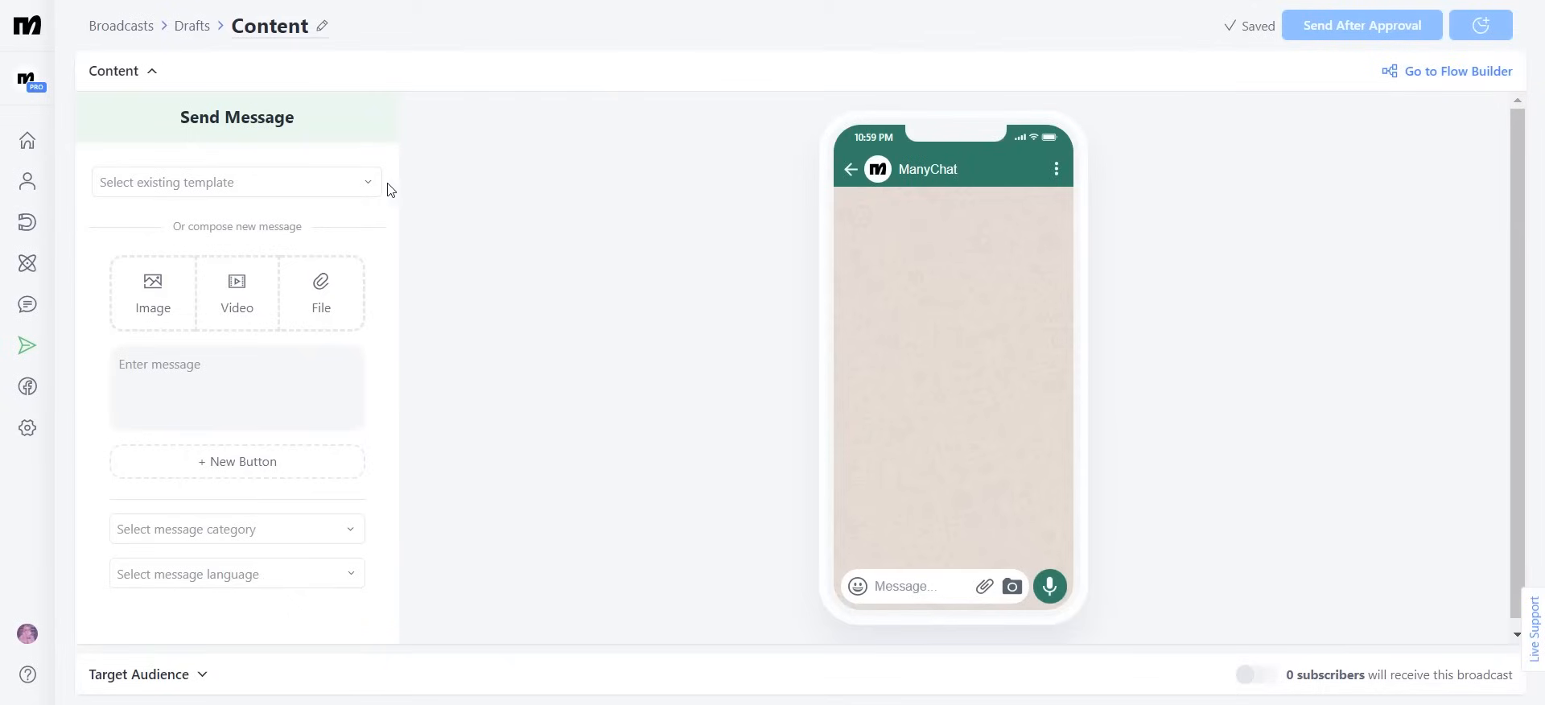
- Load the 'Coupon for Class' template with its 50% dance class discount
left_click(237, 182)
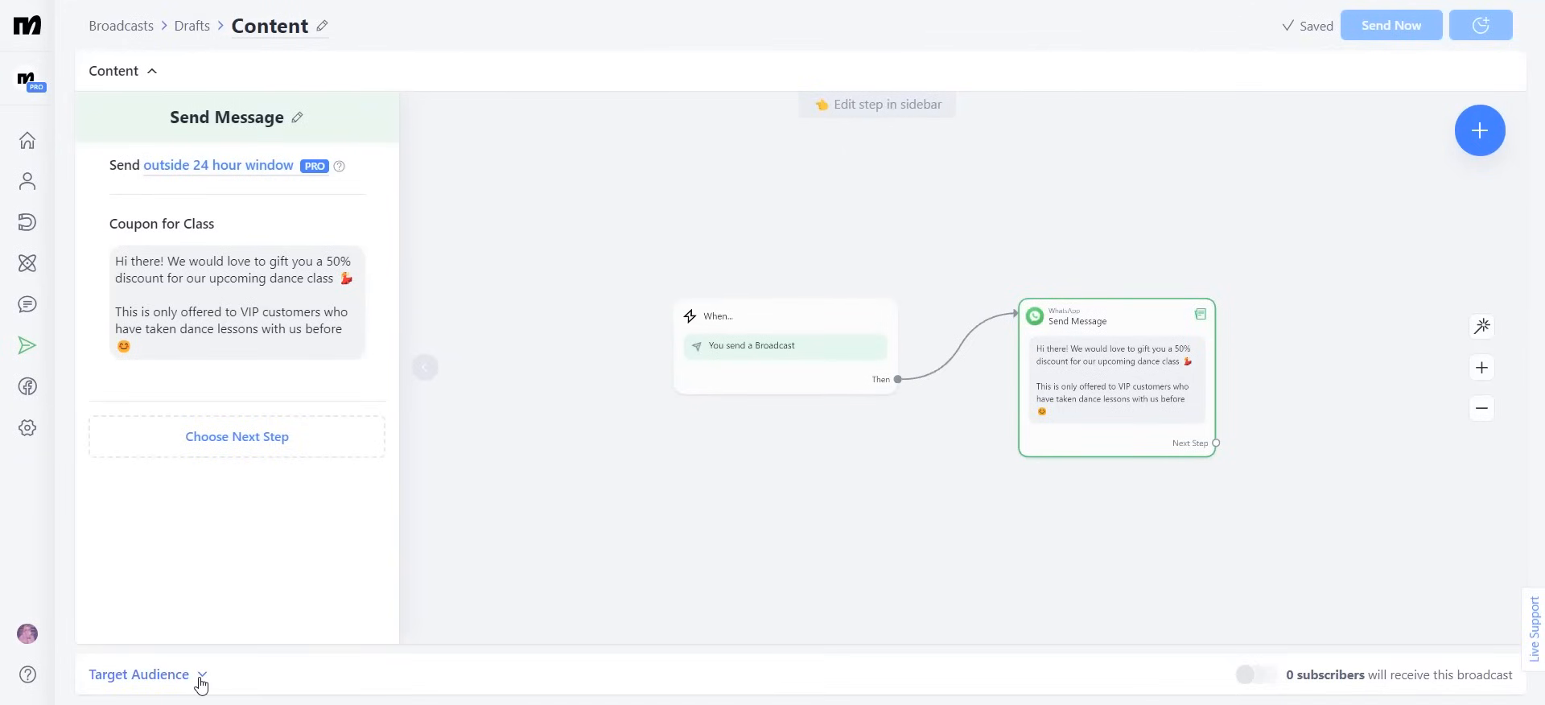
- Add a target audience condition: Subscribed before 1 Jul 2023
left_click(139, 675)
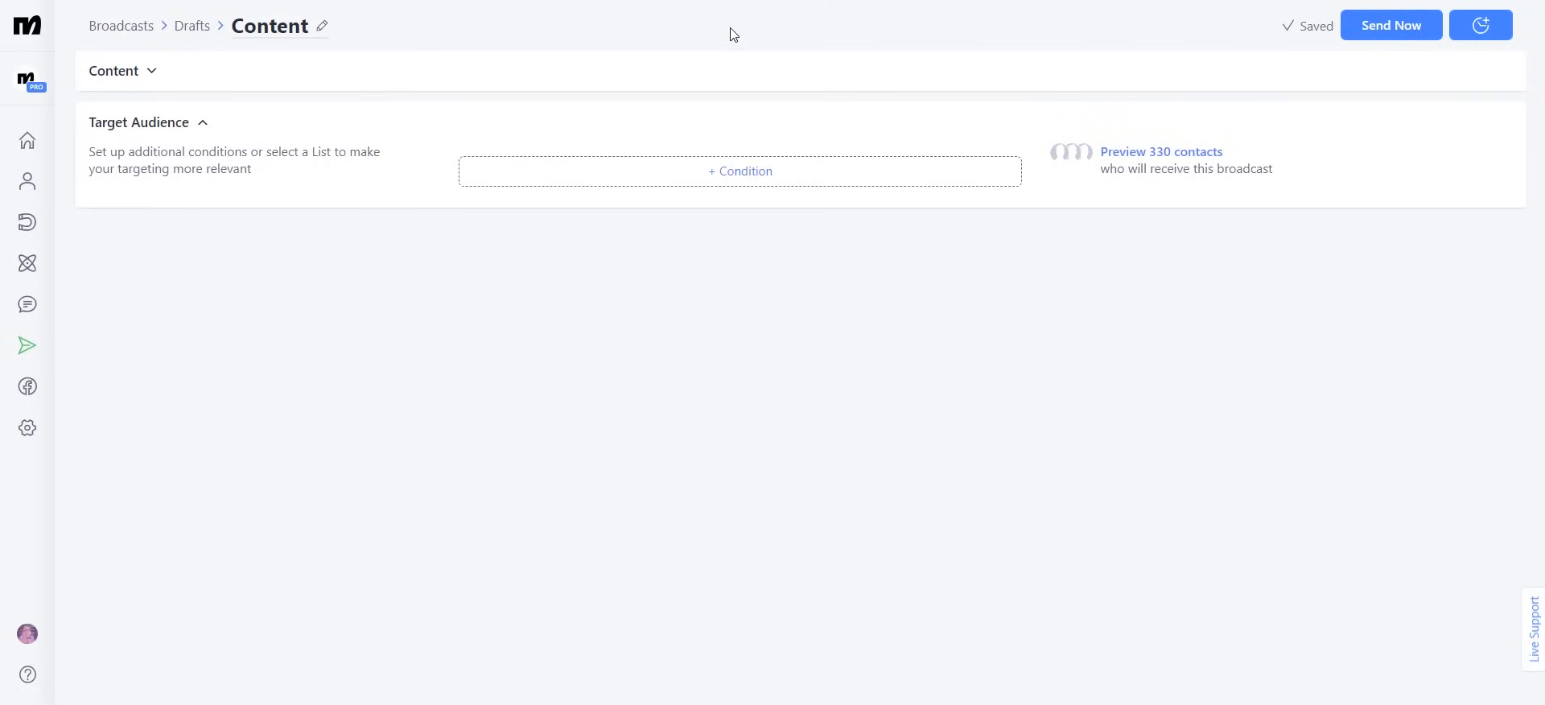
left_click(740, 171)
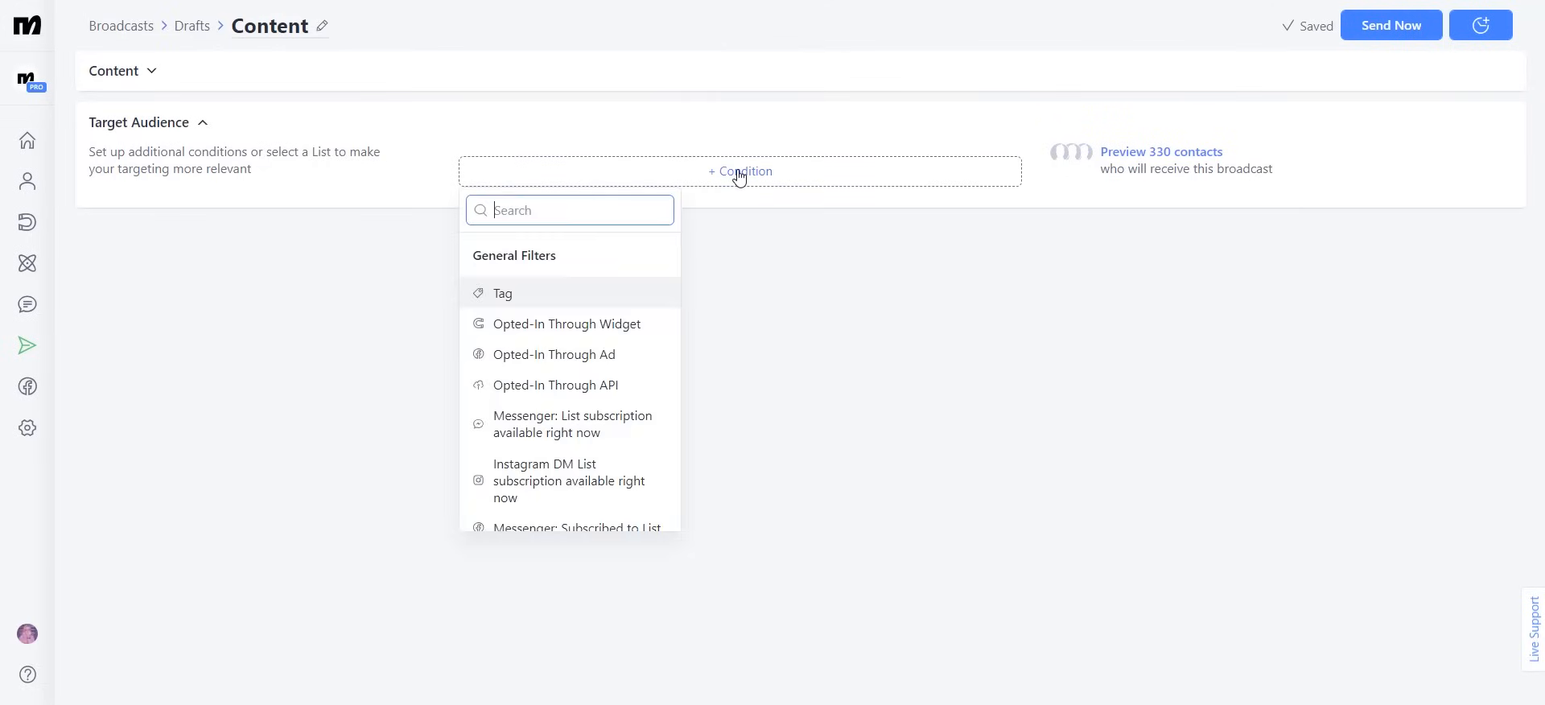
type("su")
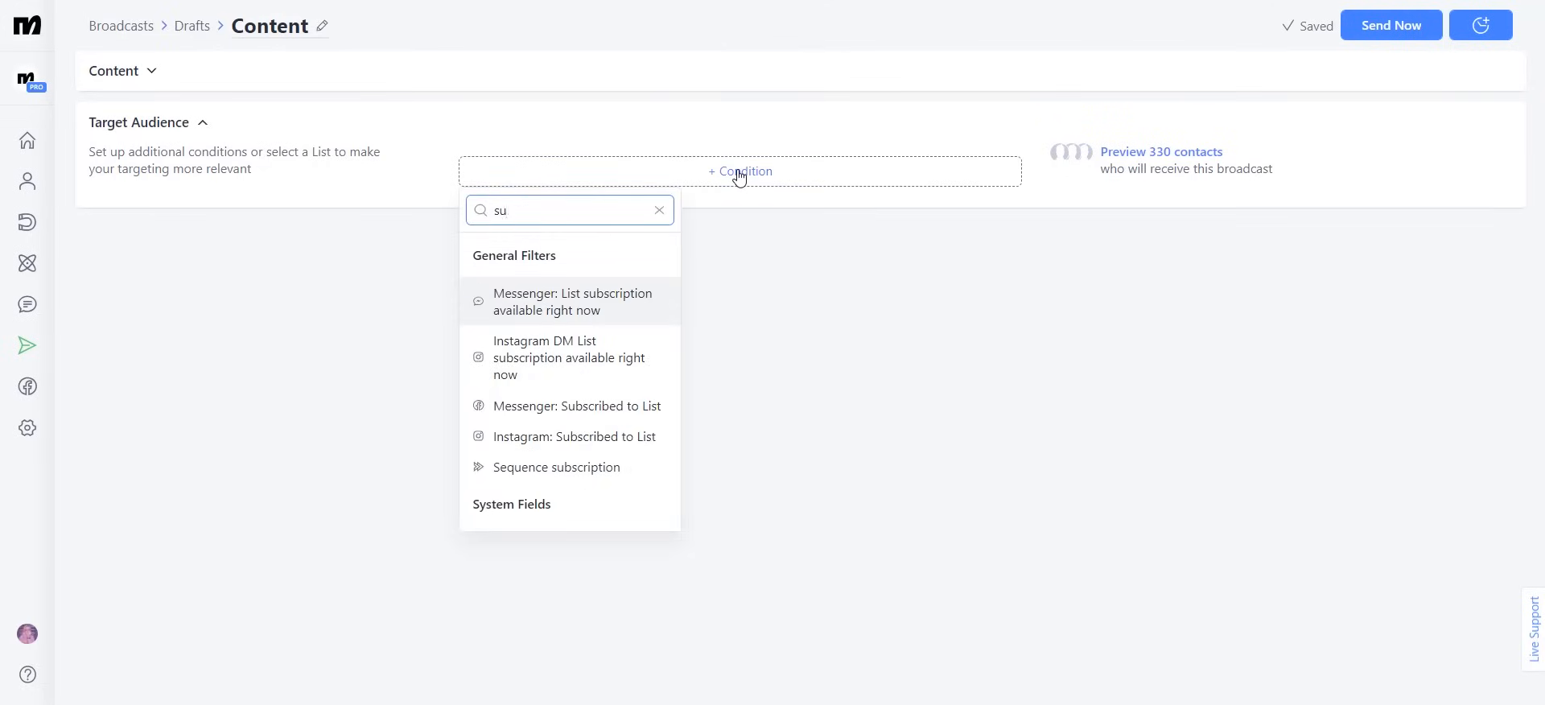
left_click(577, 406)
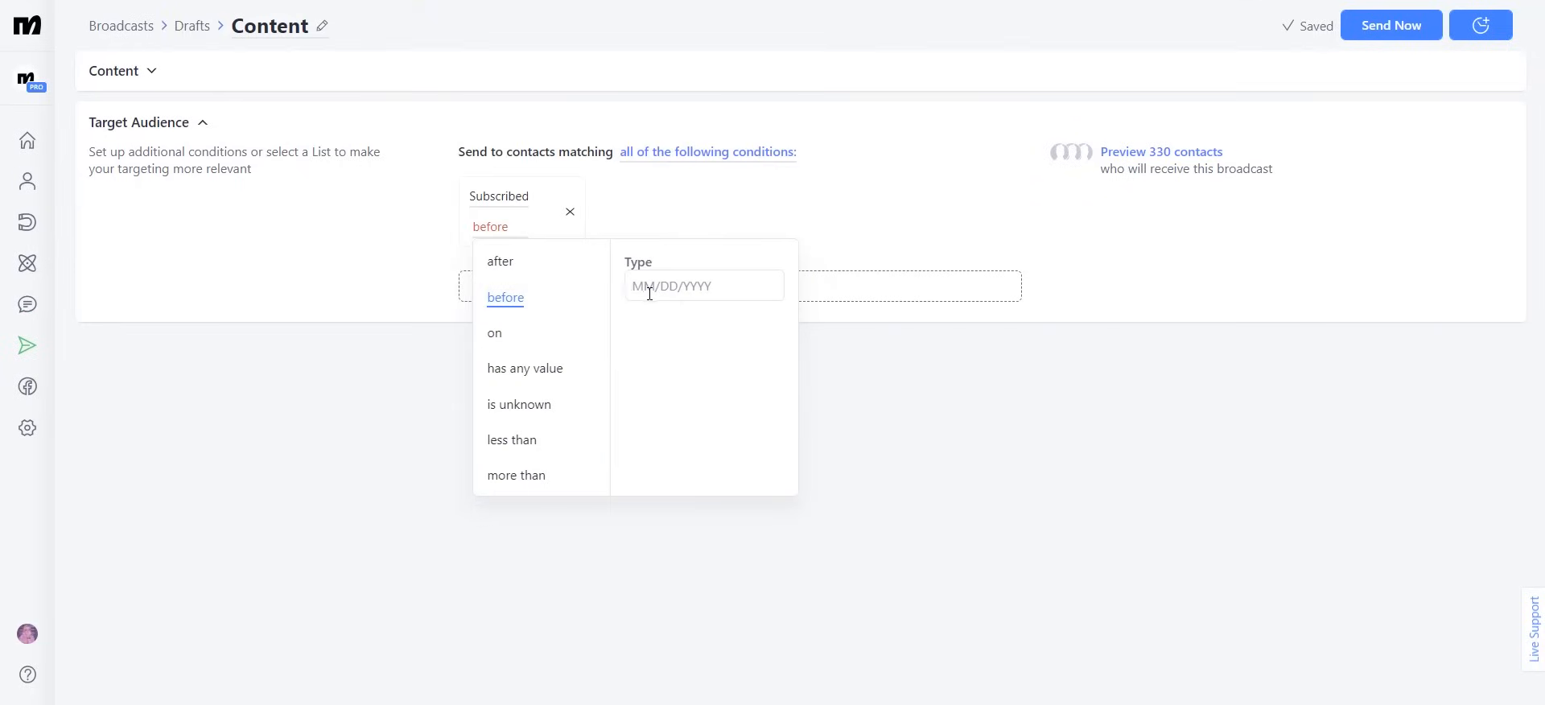
left_click(705, 285)
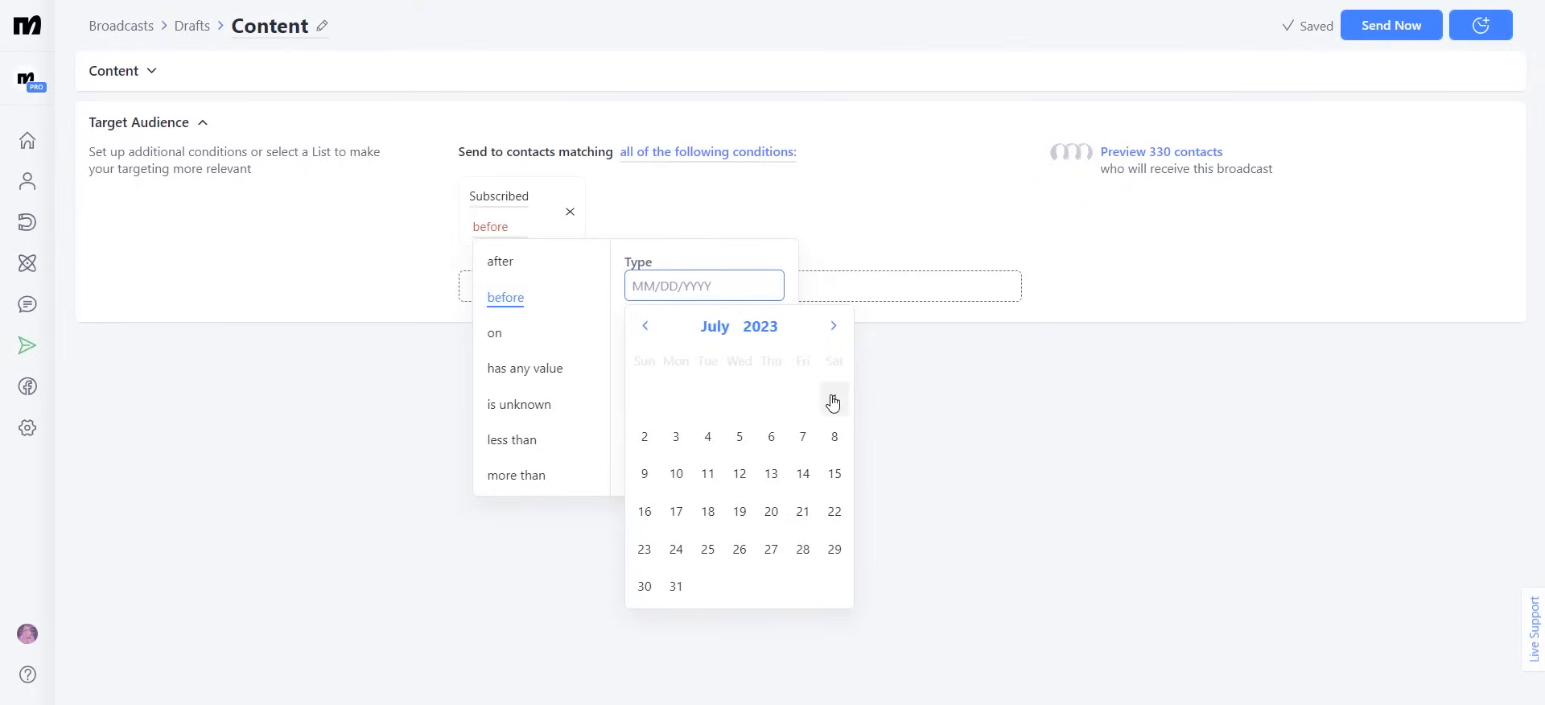
left_click(643, 436)
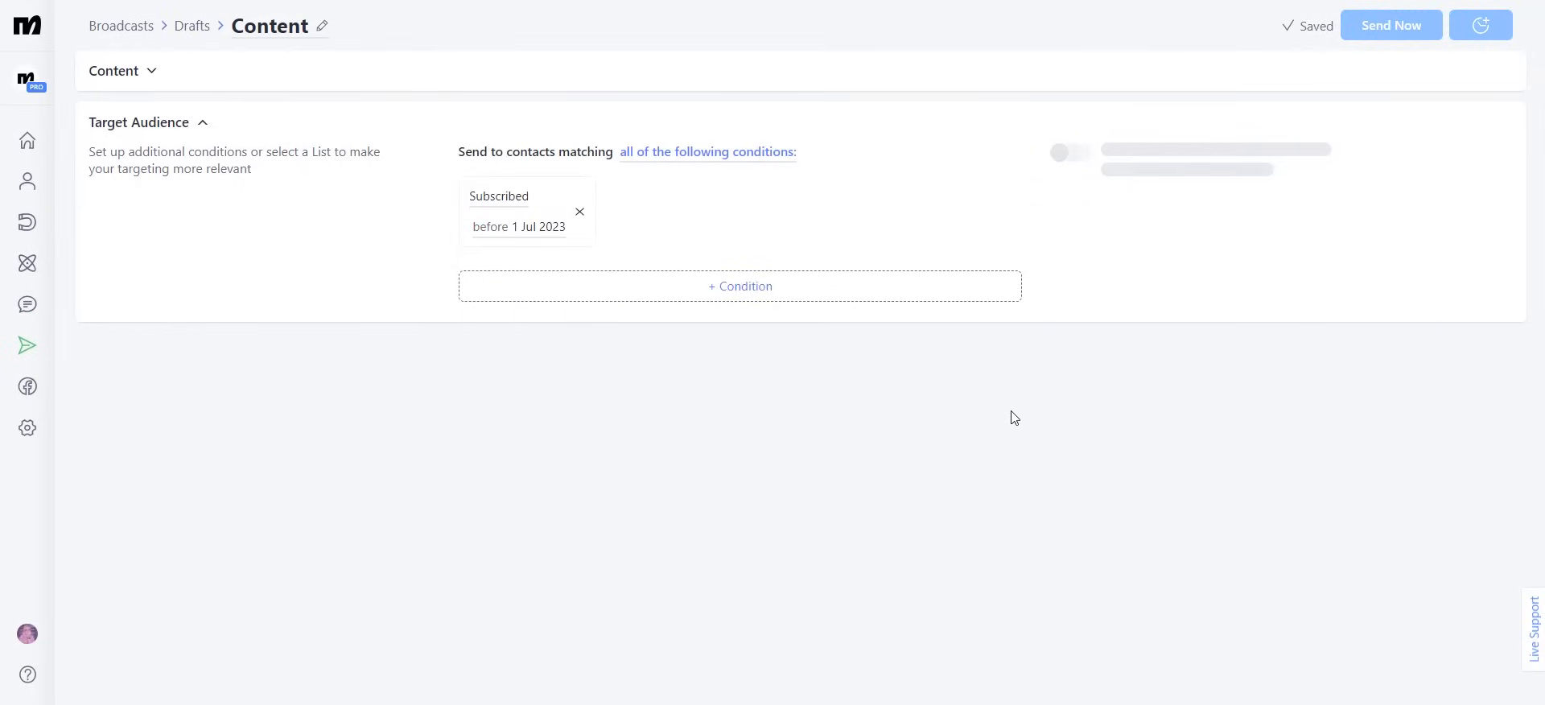